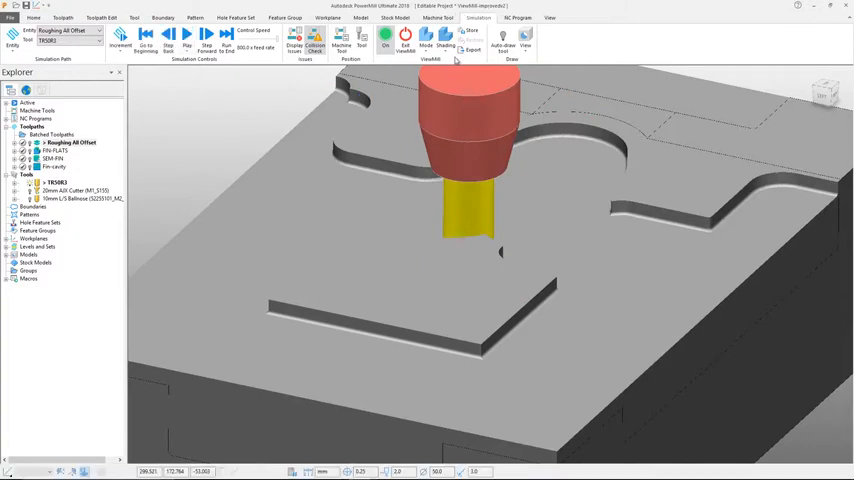
pyautogui.moveTo(476, 112)
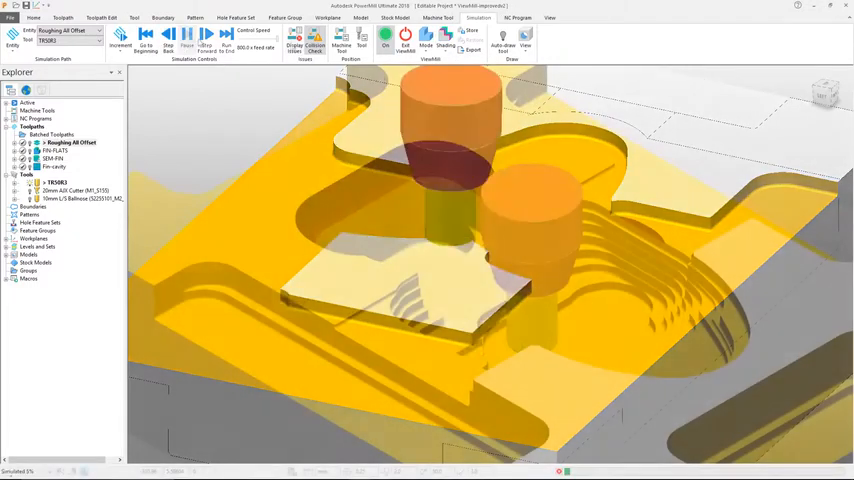
# Run the simulation collision check against the stock and dismiss the Simulation Issues list.
pyautogui.click(316, 44)
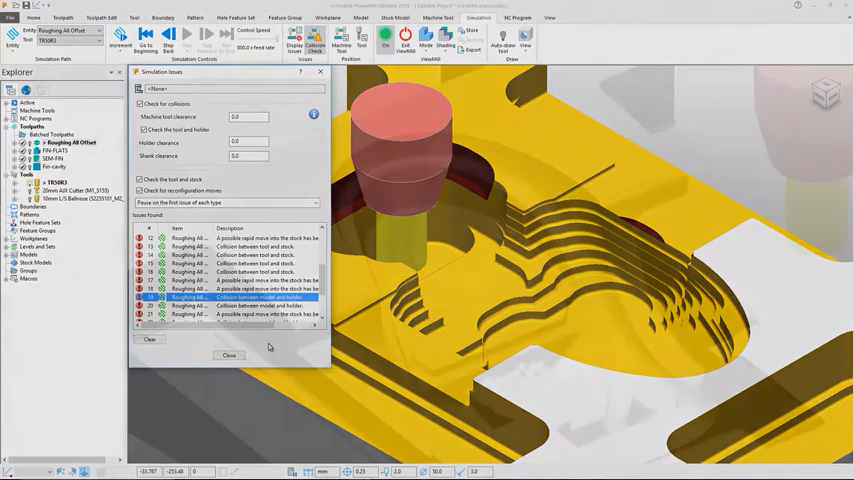
pyautogui.click(228, 356)
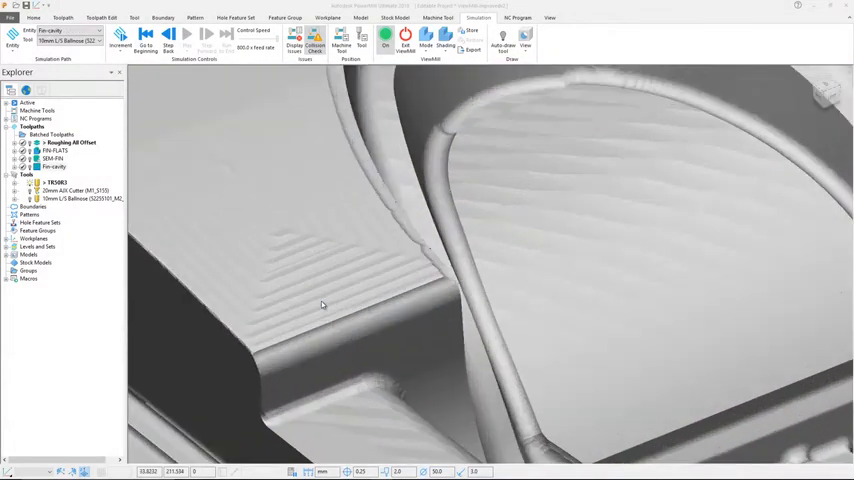